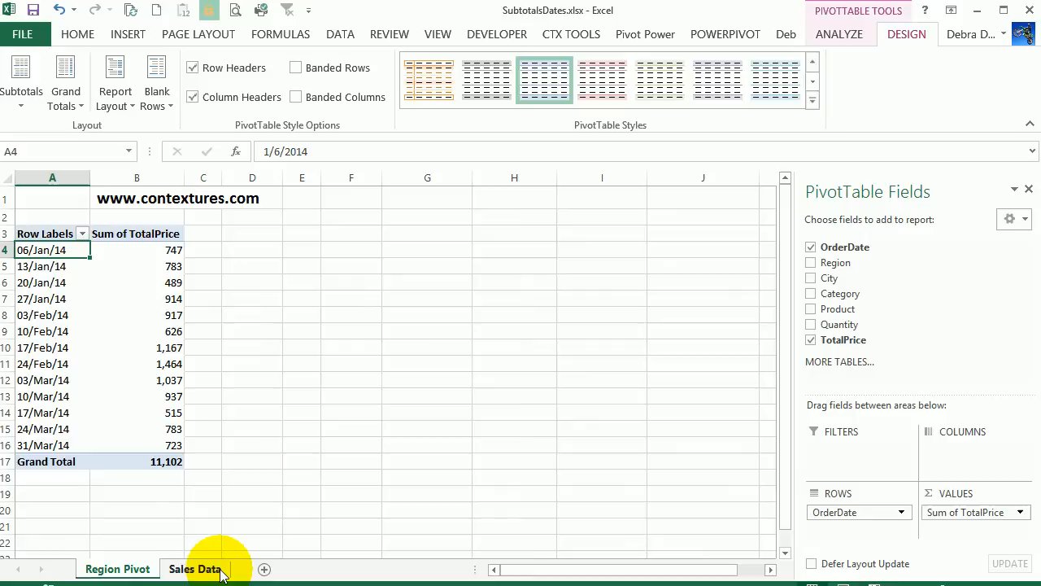
- Format the pivot's order dates in A4:A16 with the 14-Mar-12 date style
left_click(194, 568)
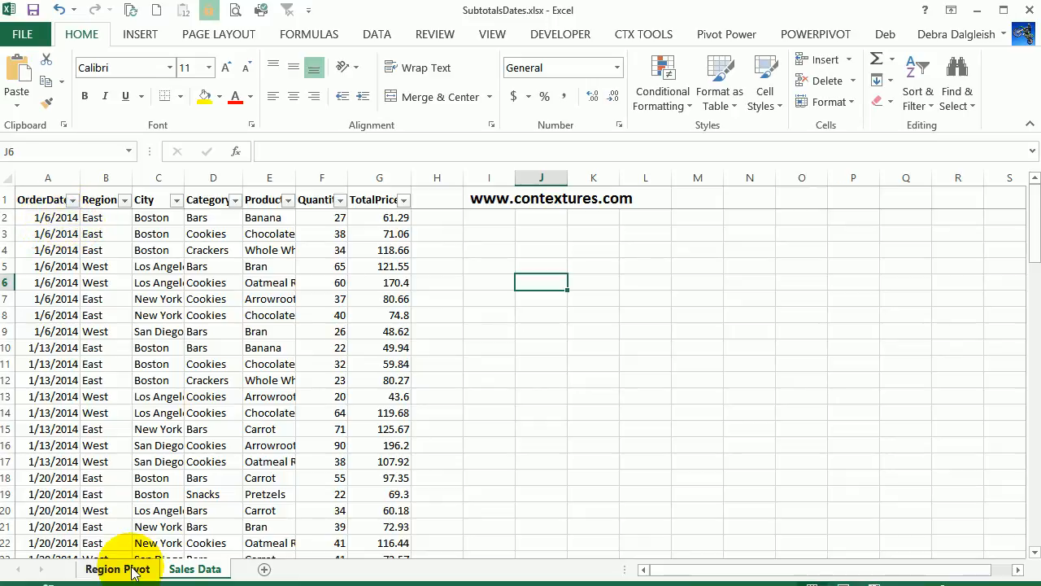
left_click(117, 568)
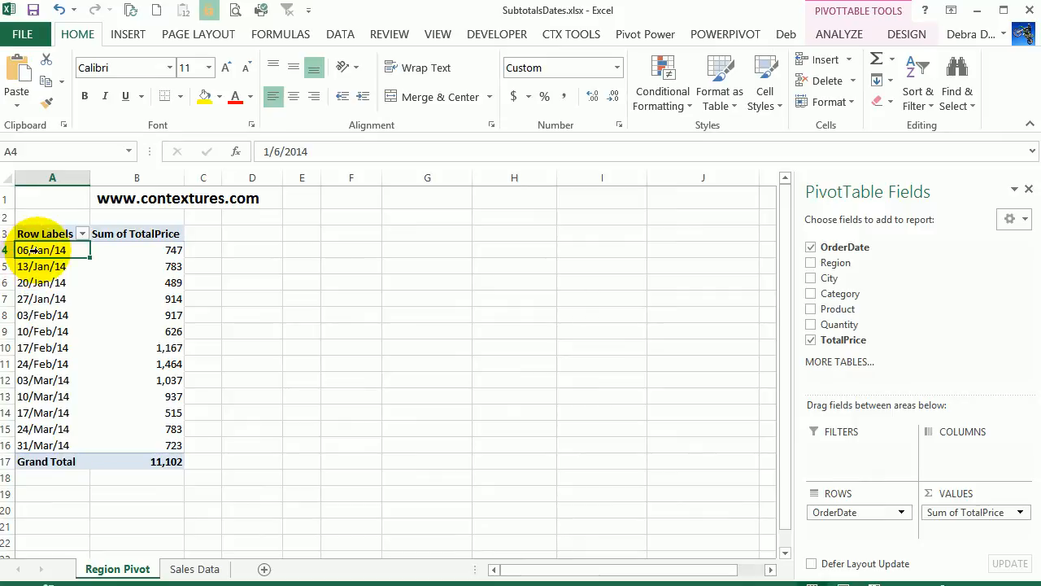
mouse_move(52, 250)
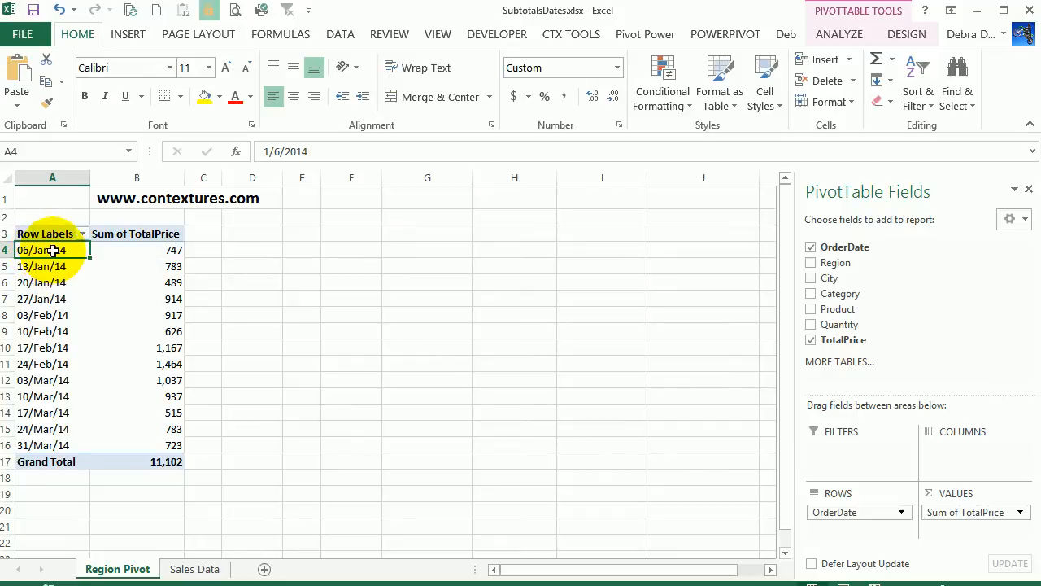
left_click_drag(52, 250, 52, 445)
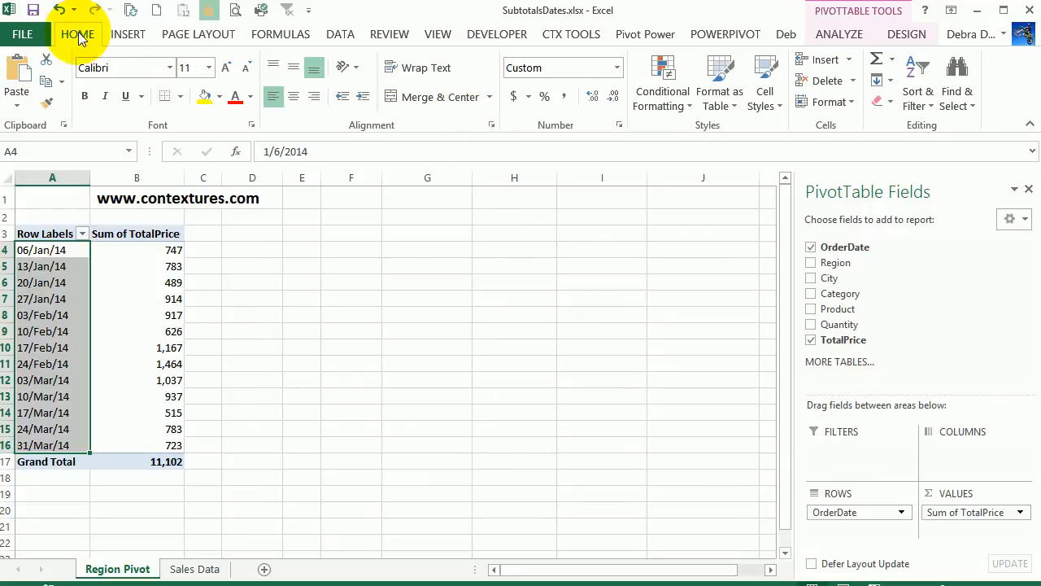
mouse_move(614, 122)
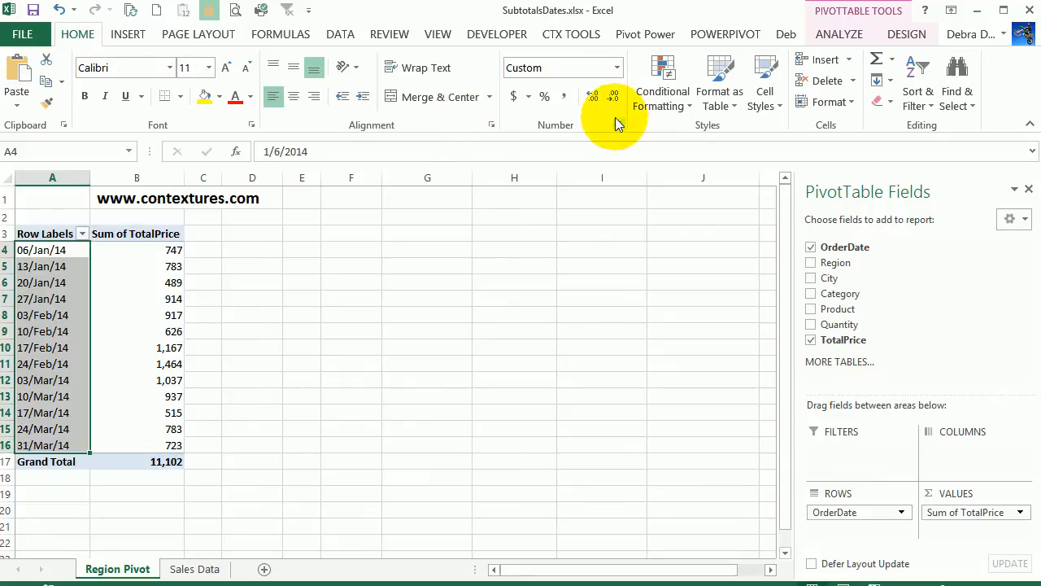
mouse_move(619, 125)
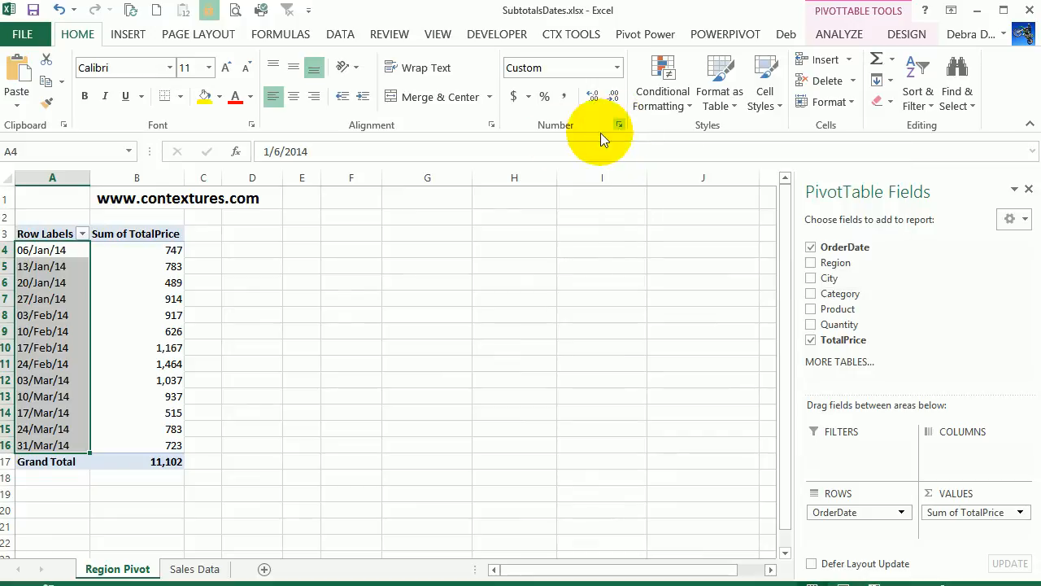
left_click(619, 125)
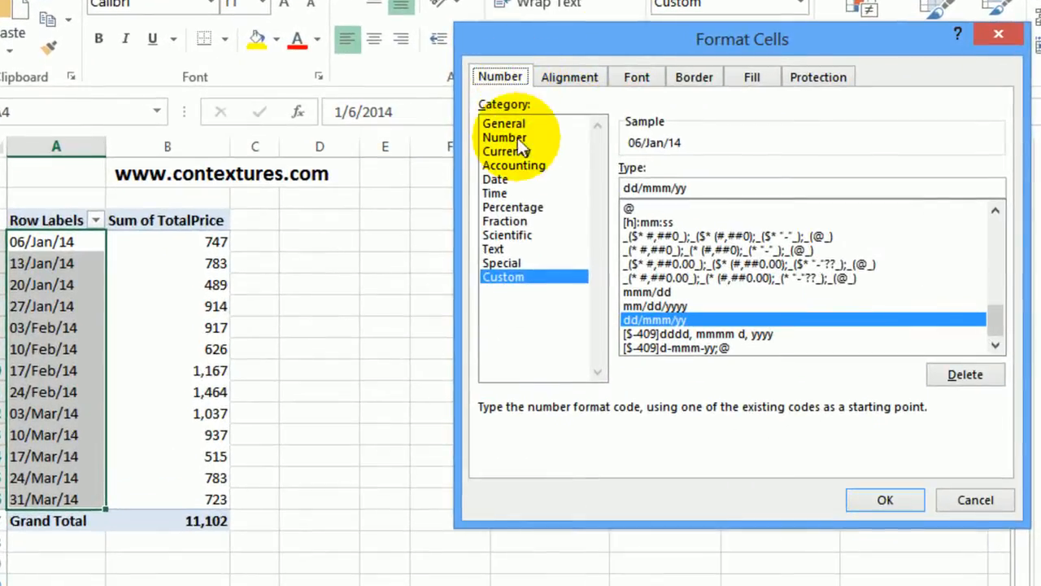
left_click(495, 178)
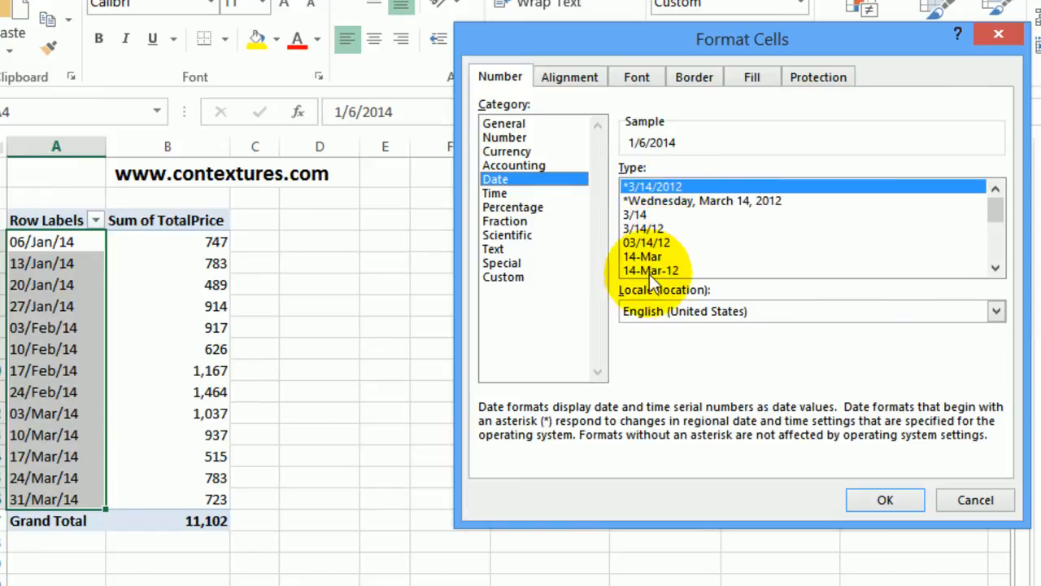
mouse_move(642, 280)
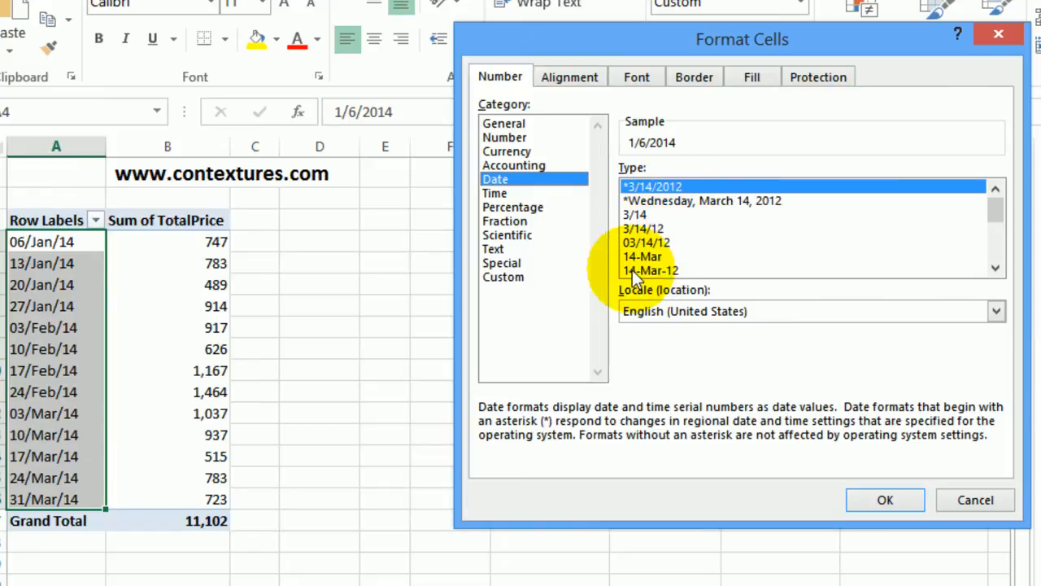
mouse_move(659, 280)
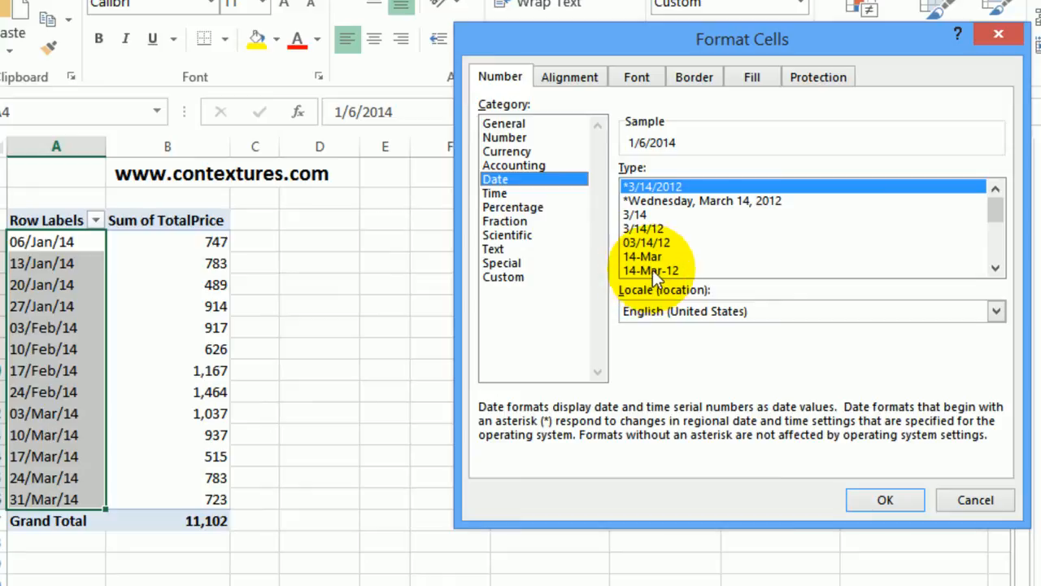
left_click(650, 270)
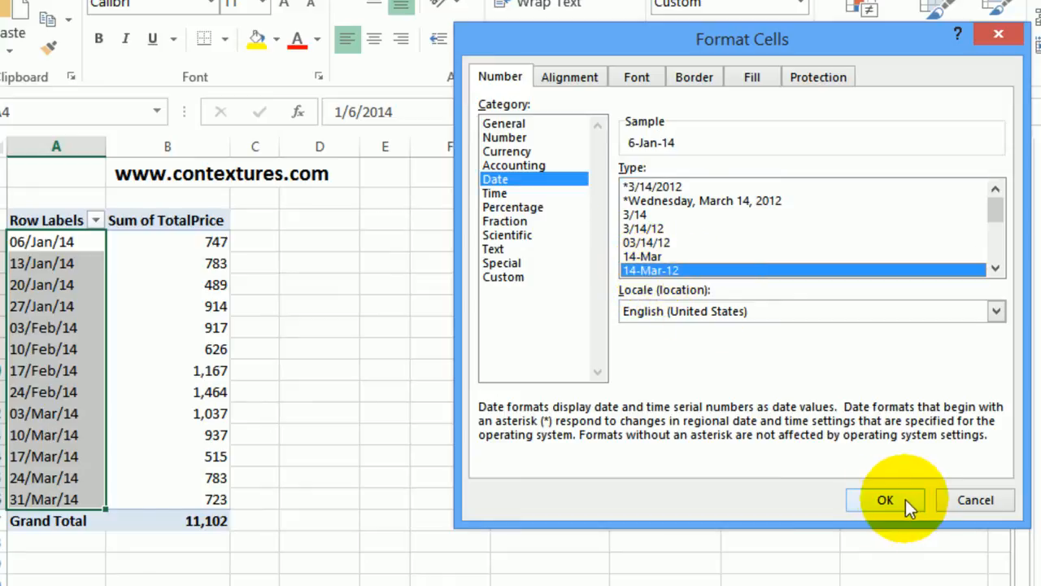
left_click(884, 499)
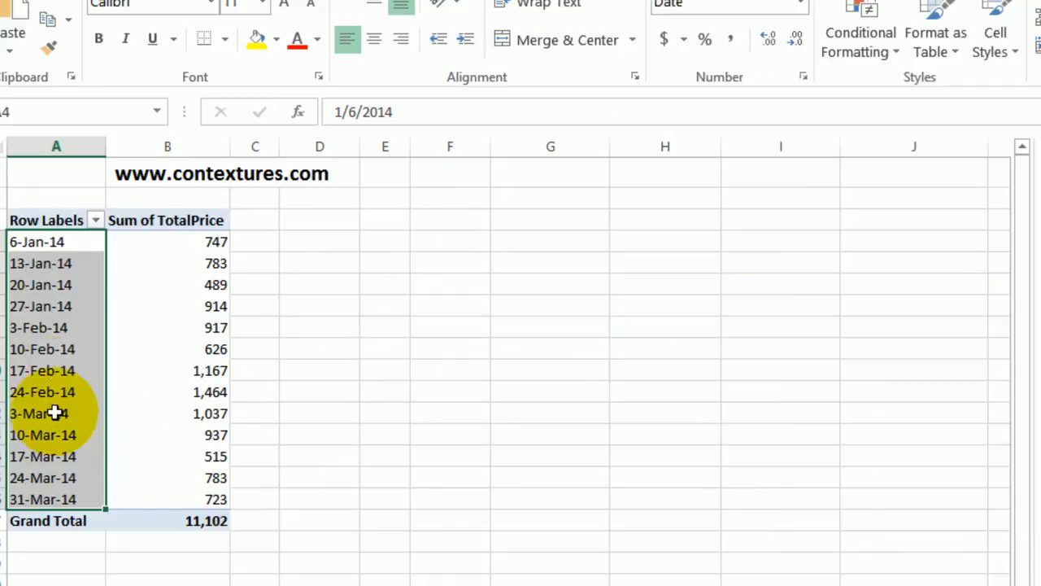
- Add Category to Rows below OrderDate, breaking weeks into Bars, Cookies, Crackers with subtotals
left_click(37, 242)
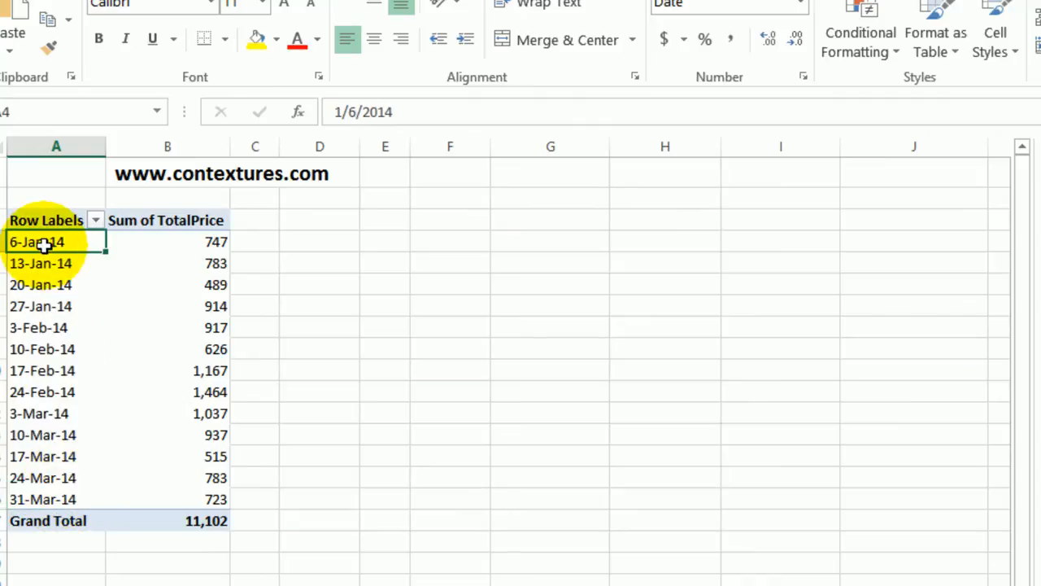
mouse_move(61, 398)
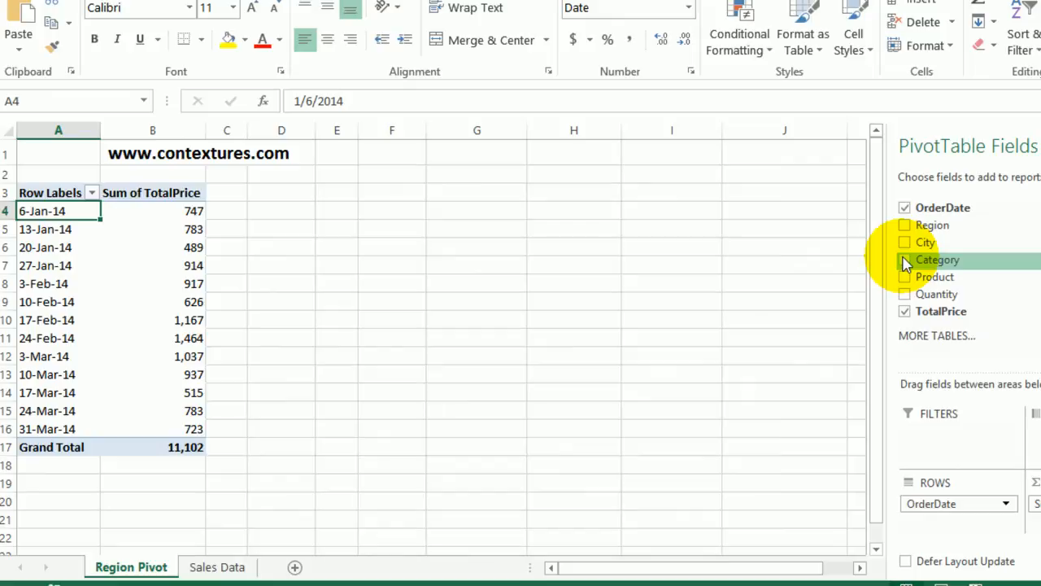
left_click(904, 259)
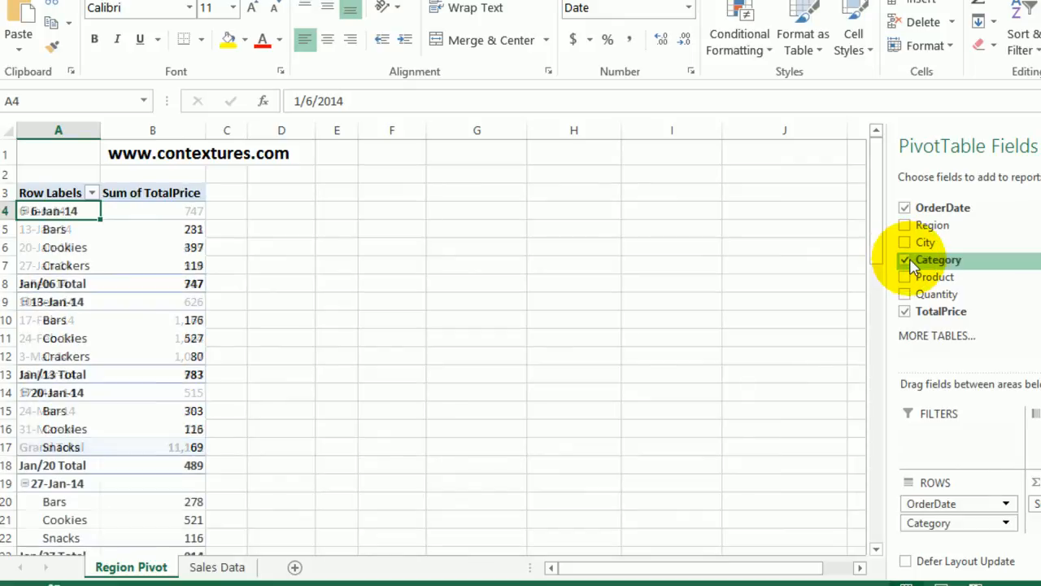
left_click(904, 260)
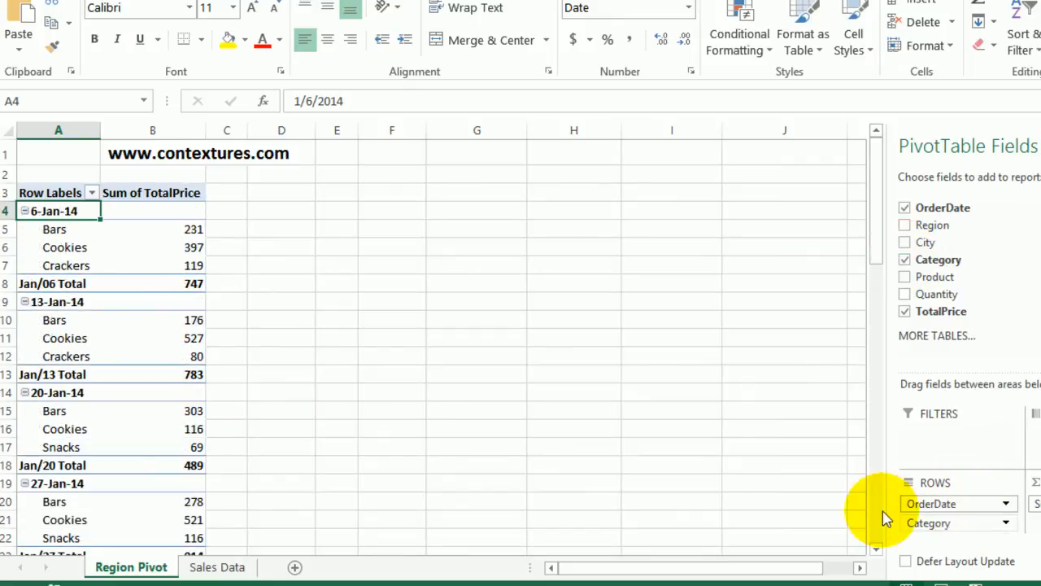
mouse_move(88, 265)
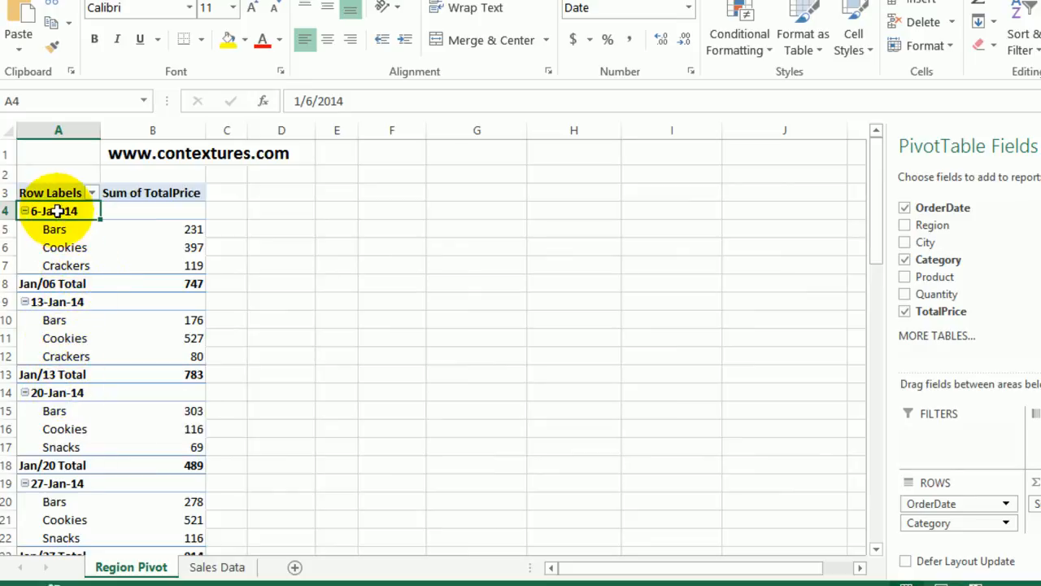
- Set the OrderDate field's number format to the 14-Mar-12 date style
right_click(55, 211)
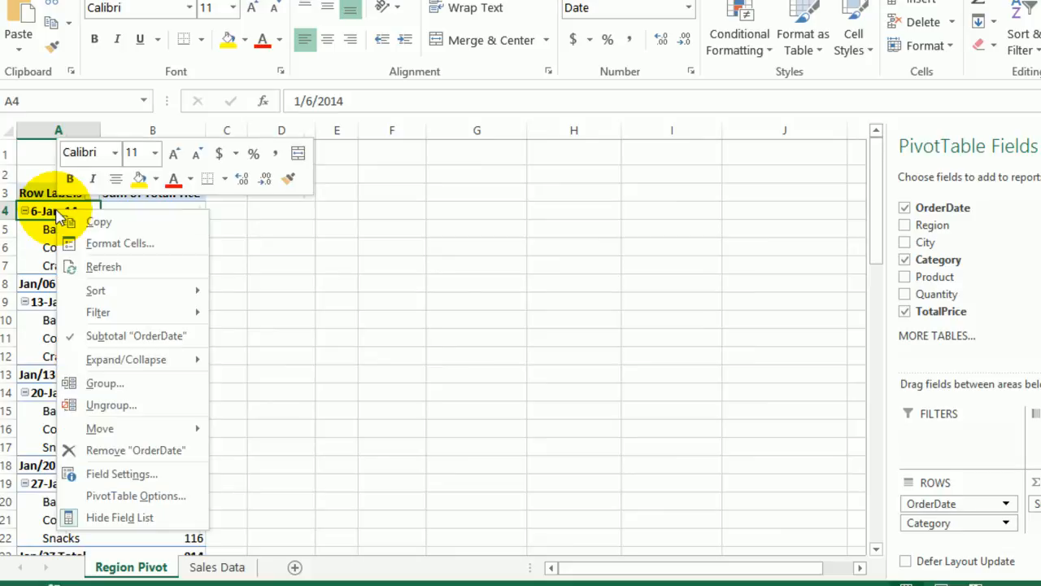
left_click(121, 473)
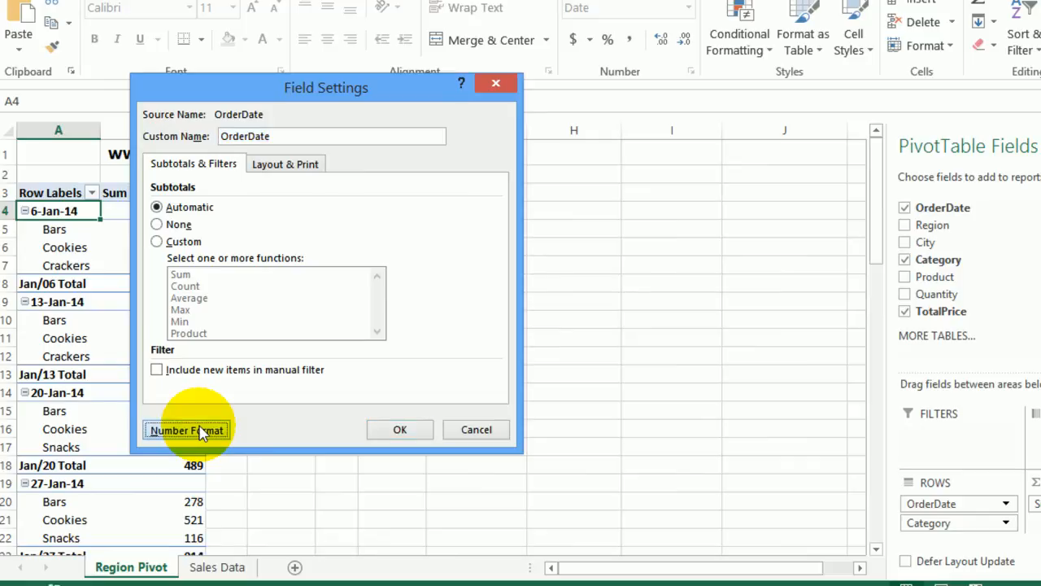
left_click(186, 429)
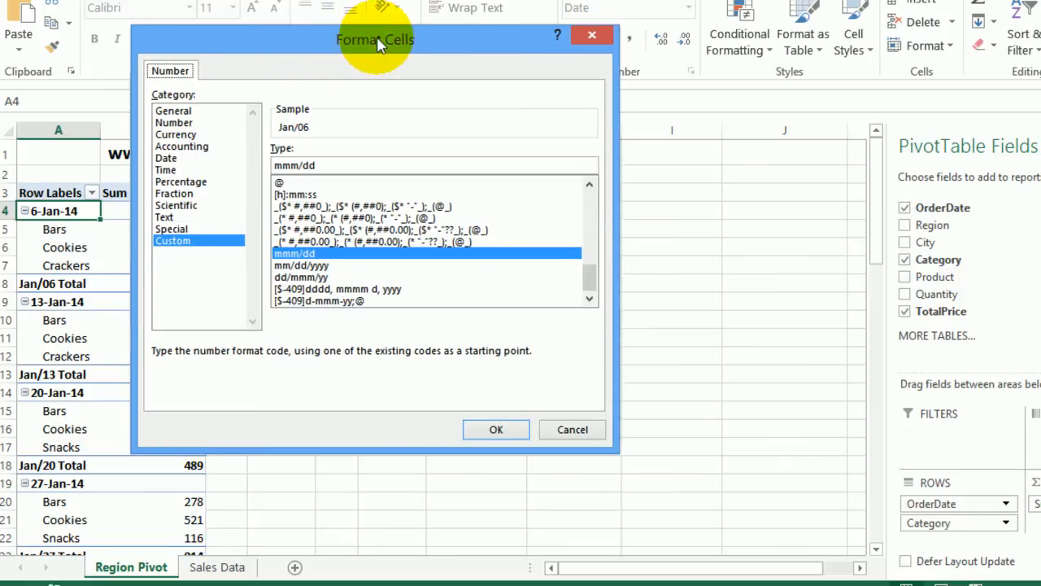
mouse_move(228, 203)
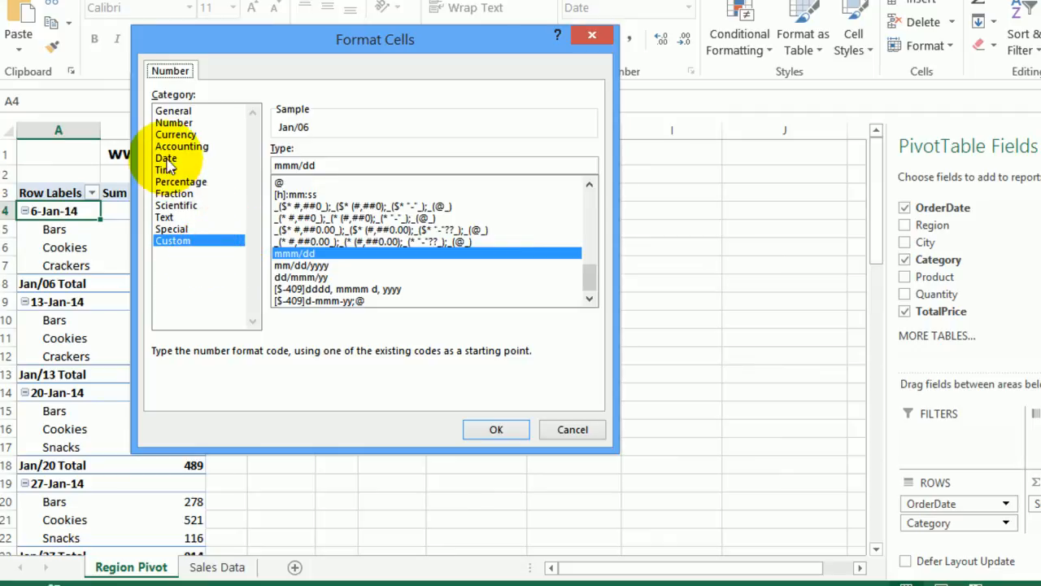
left_click(166, 158)
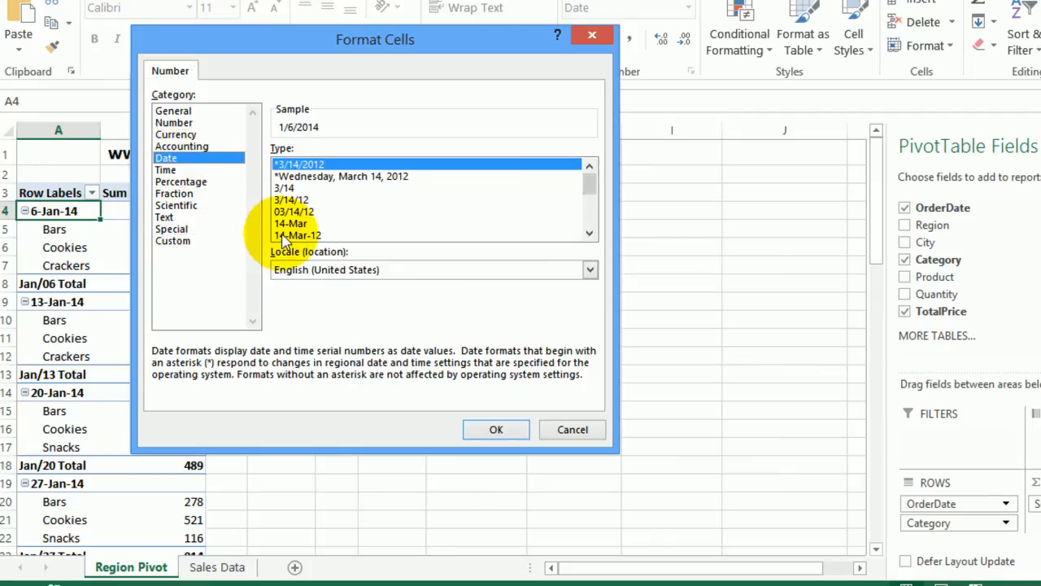
left_click(298, 234)
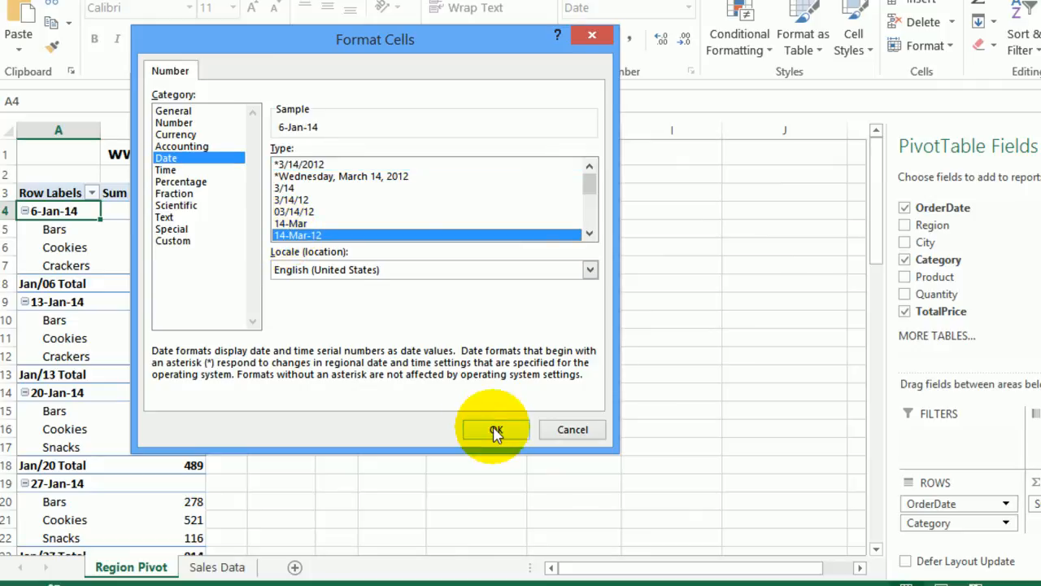
left_click(496, 430)
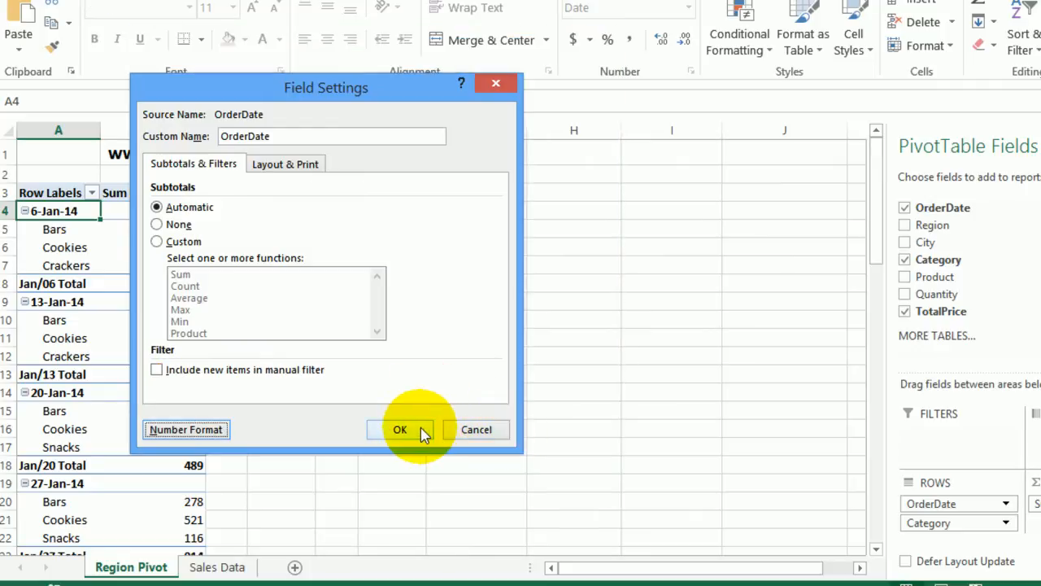
left_click(400, 429)
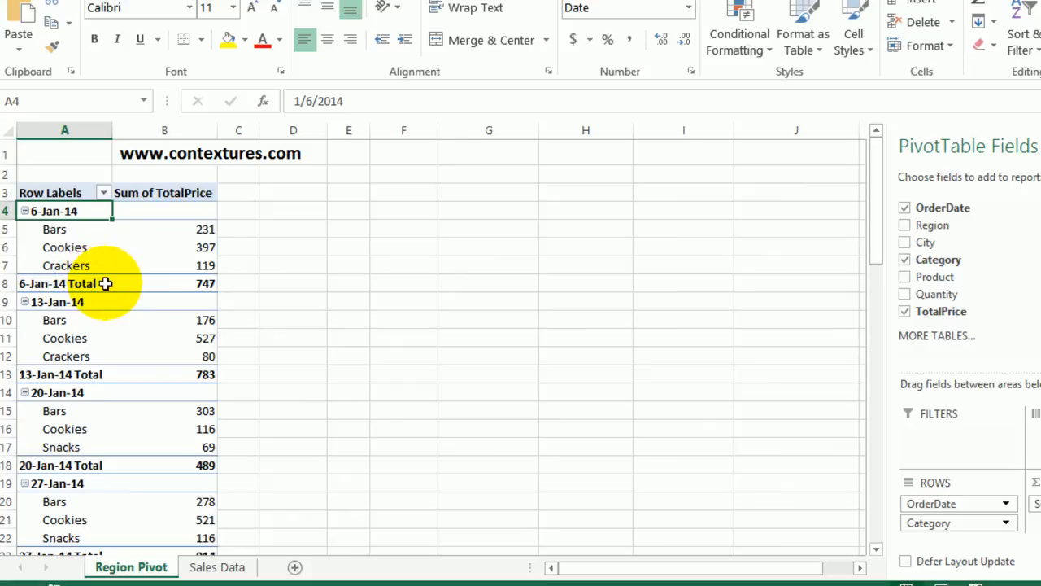
mouse_move(88, 211)
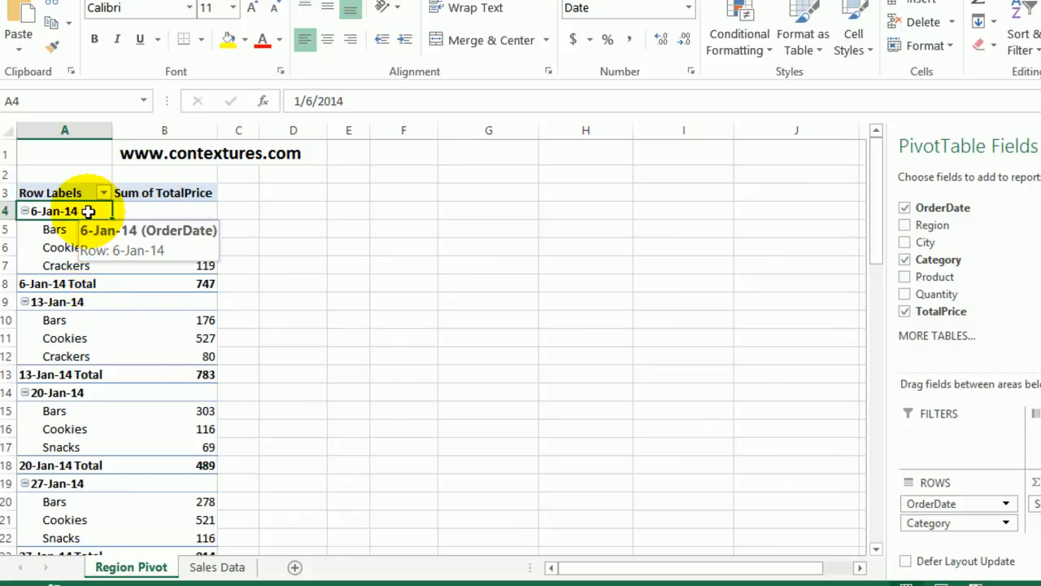